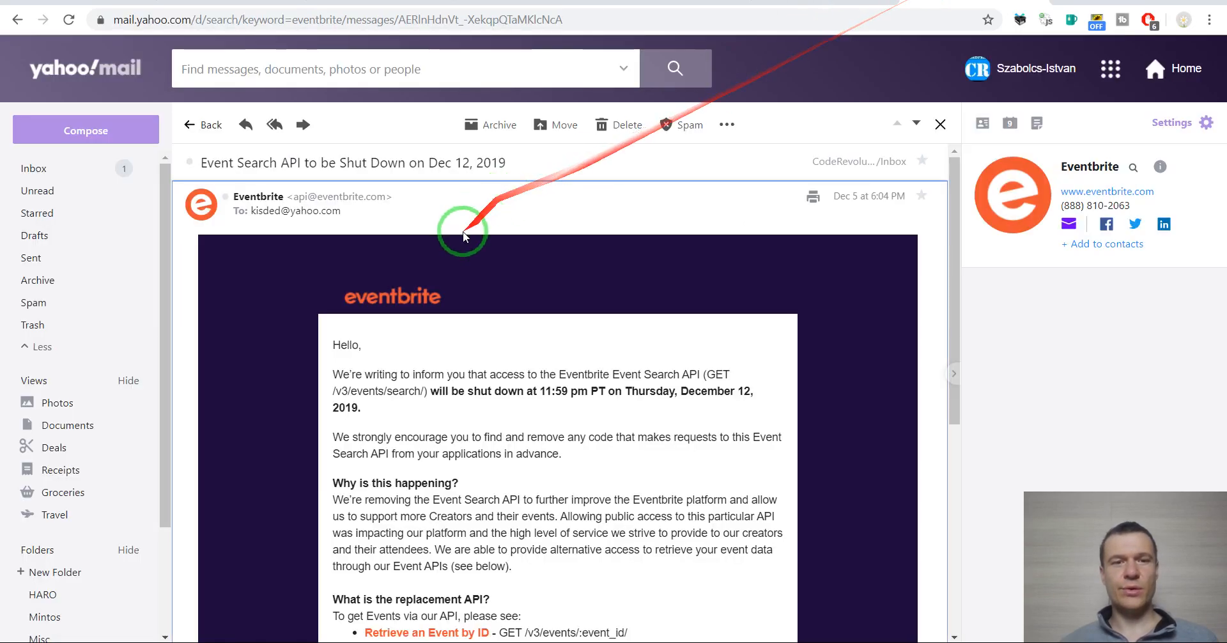
Step: Read the Eventbrite shutdown email and highlight the deprecated events/search endpoint
scroll(down, 3)
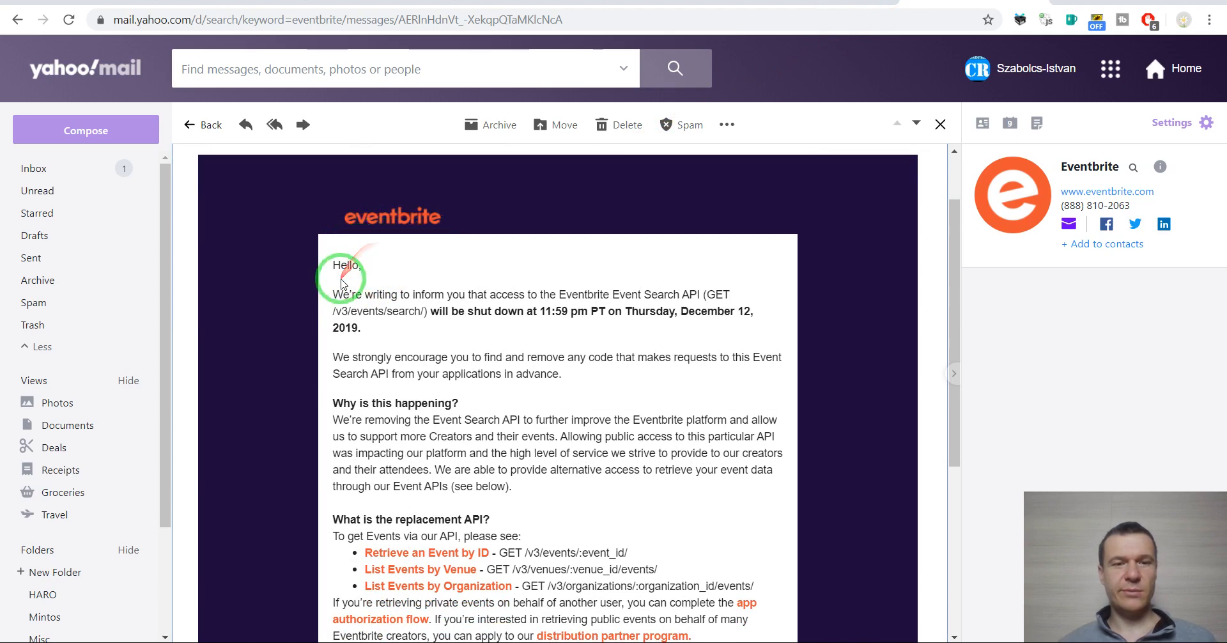
scroll(down, 3)
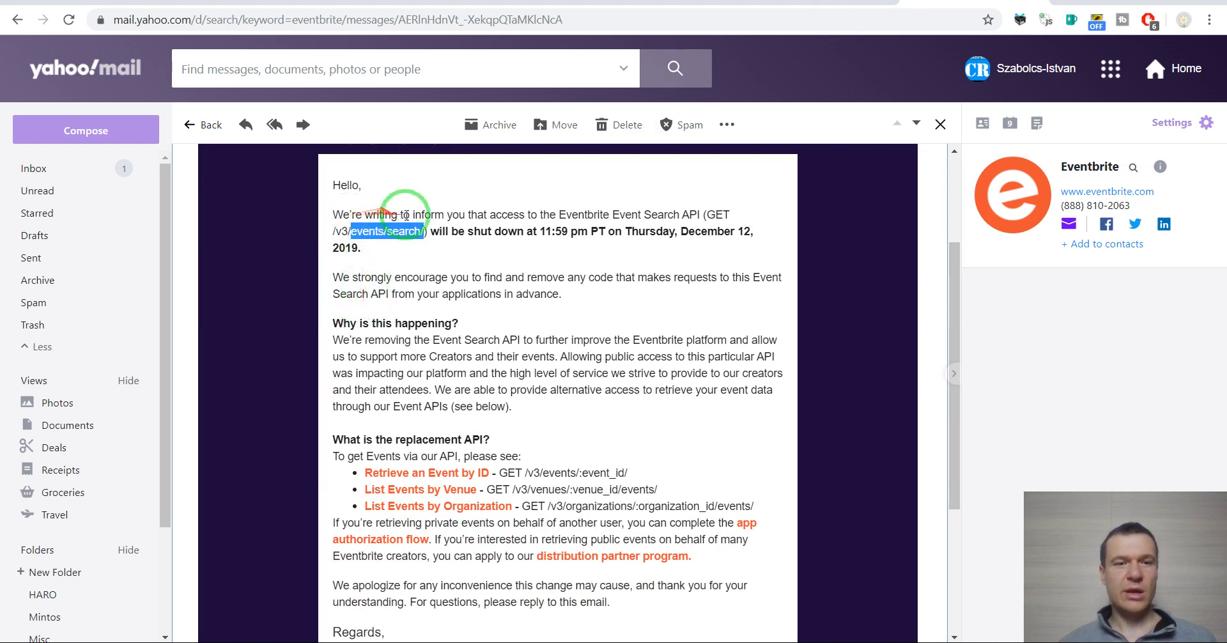
mouse_move(655, 228)
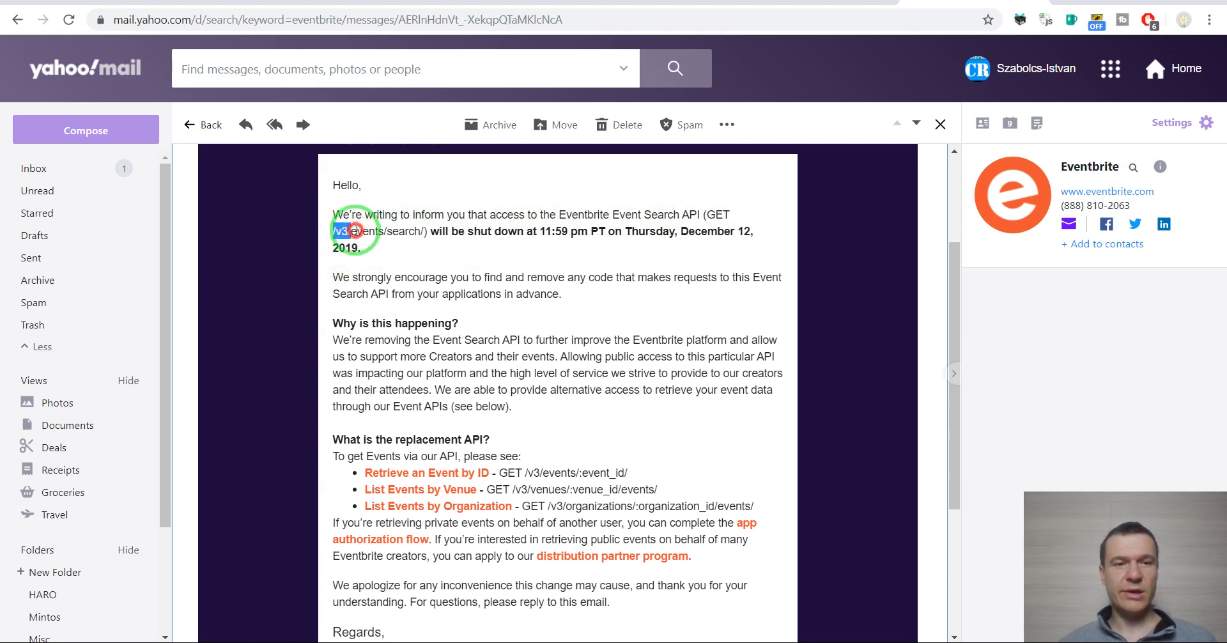
drag(344, 232, 414, 231)
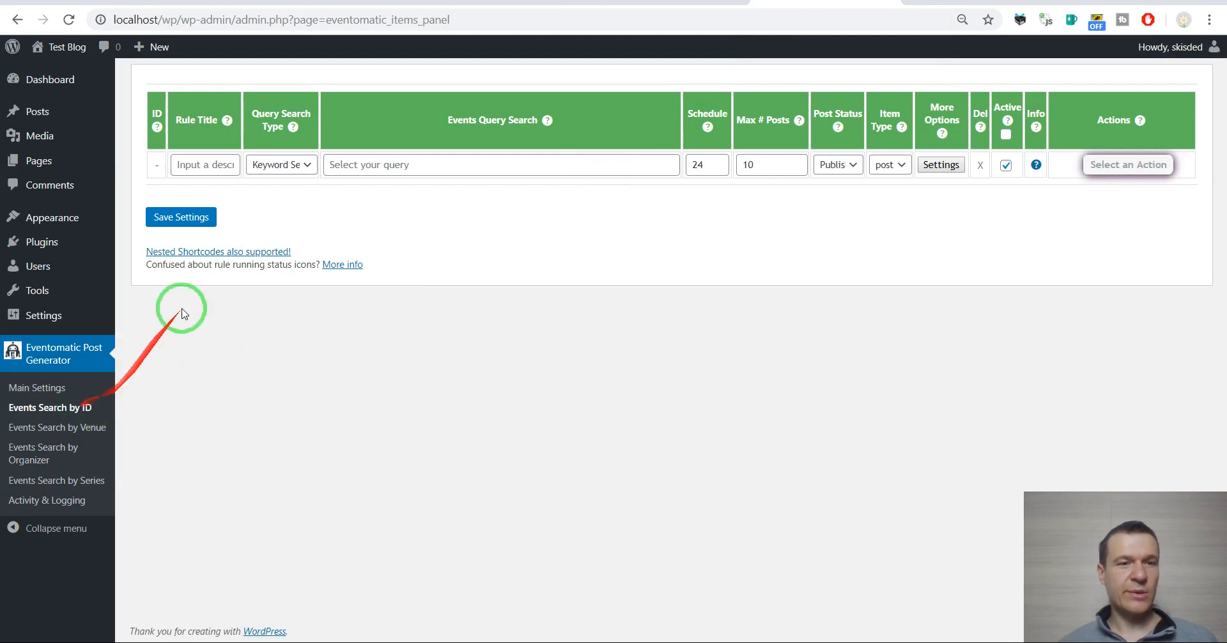
Step: Choose Event ID as the new rule's query search type
click(280, 165)
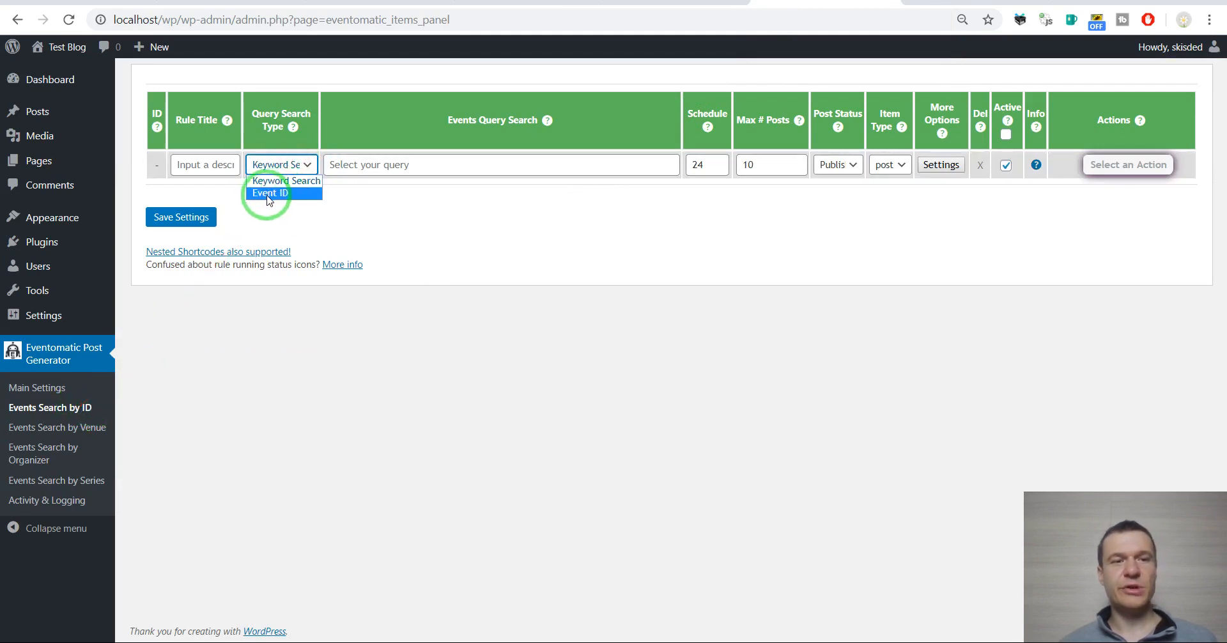
click(269, 193)
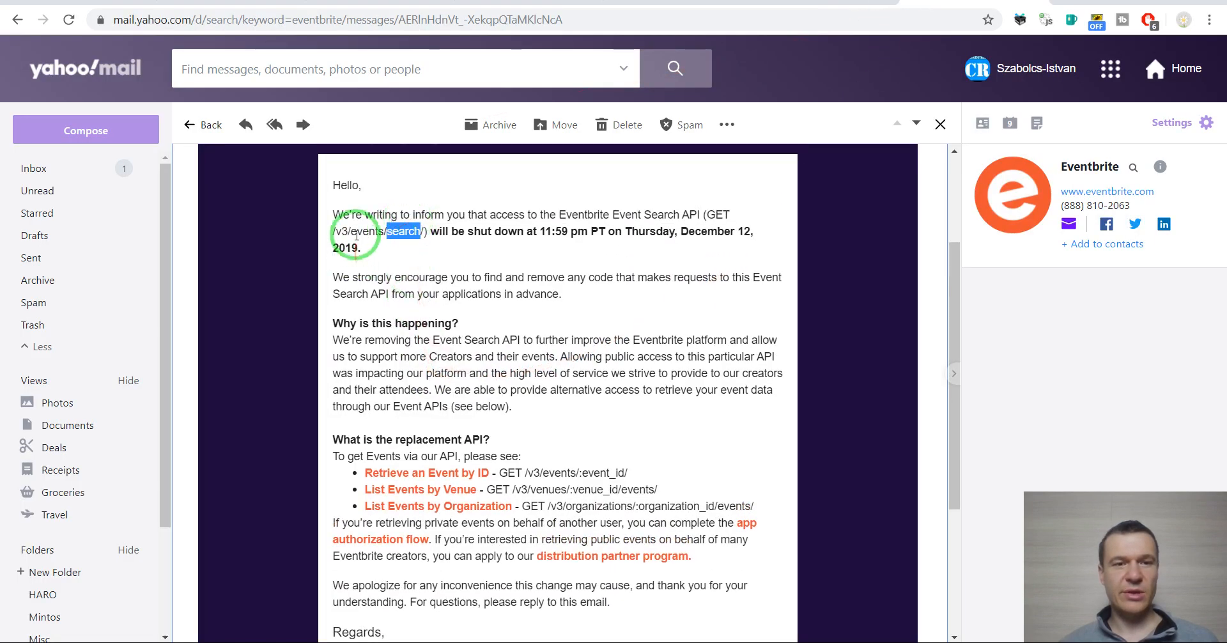
Step: Scroll the email to the replacement API section listing Retrieve an Event by ID
scroll(down, 3)
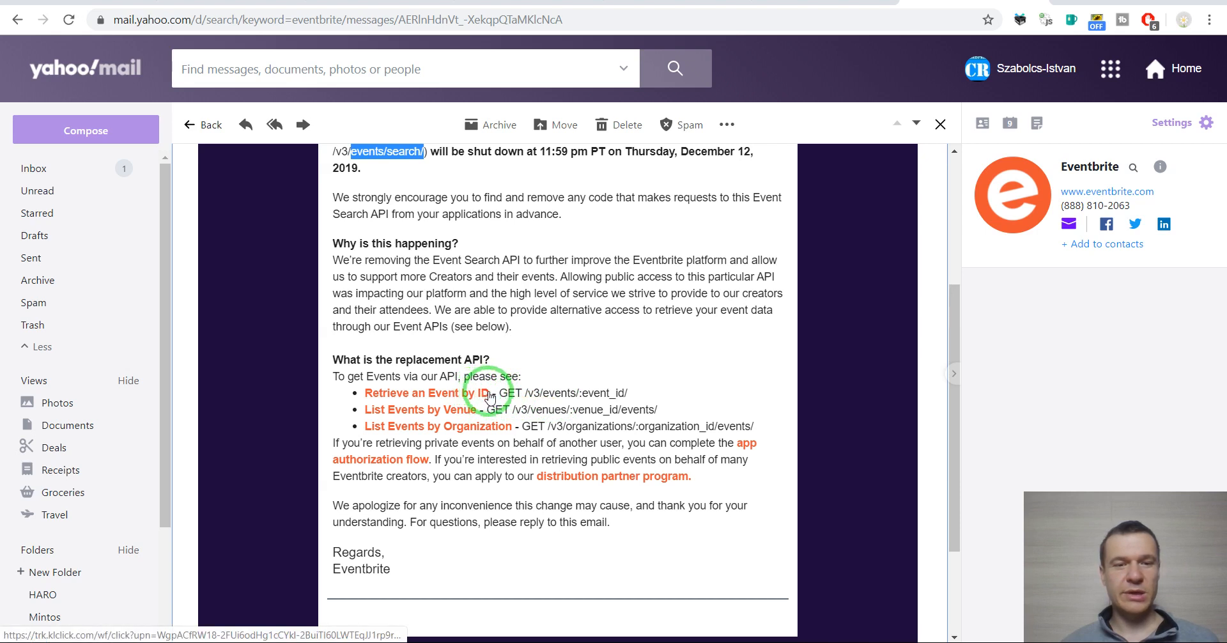
mouse_move(454, 414)
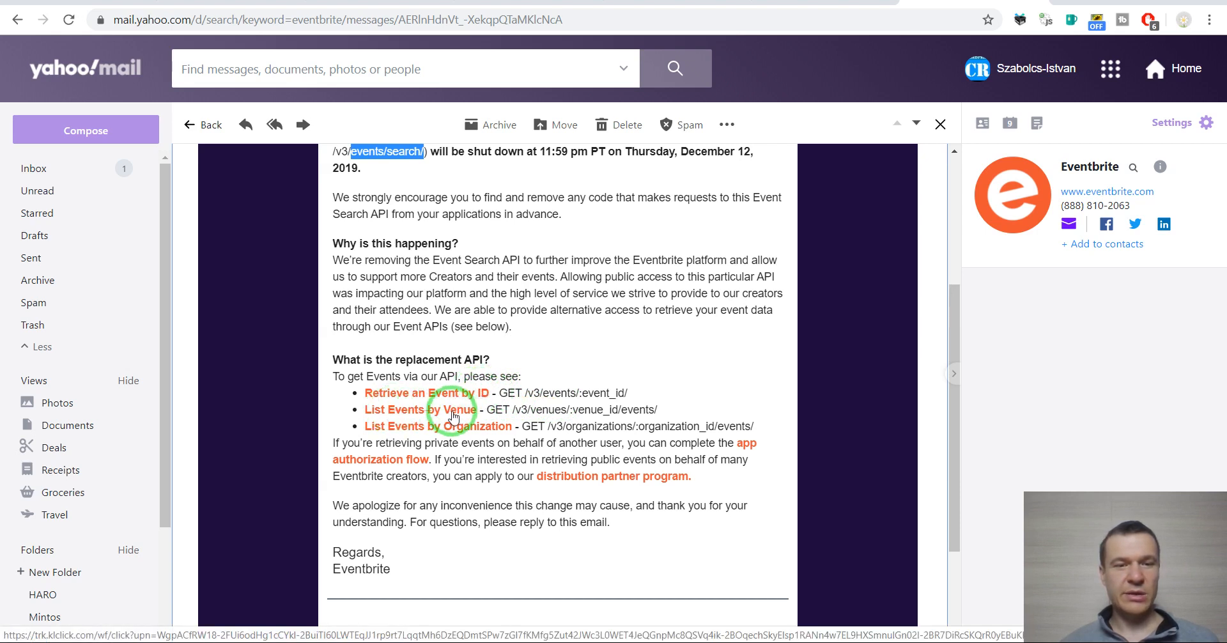
mouse_move(477, 431)
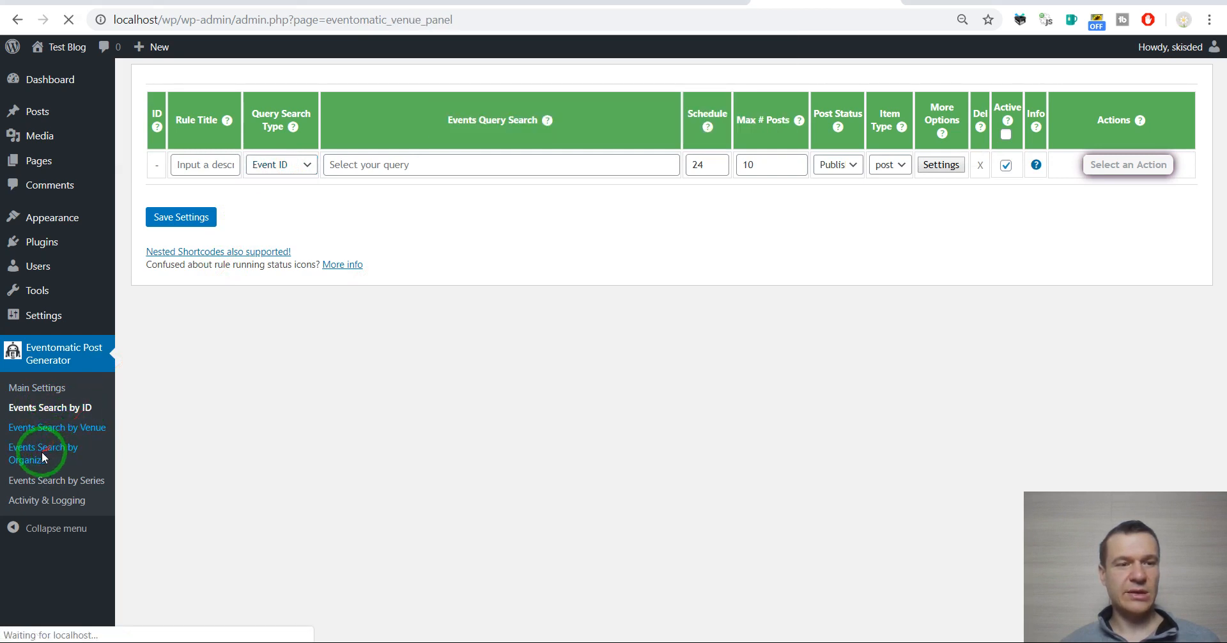
Step: Browse the Events Search by Organizer and Series rule pages in the Eventomatic sidebar
click(43, 452)
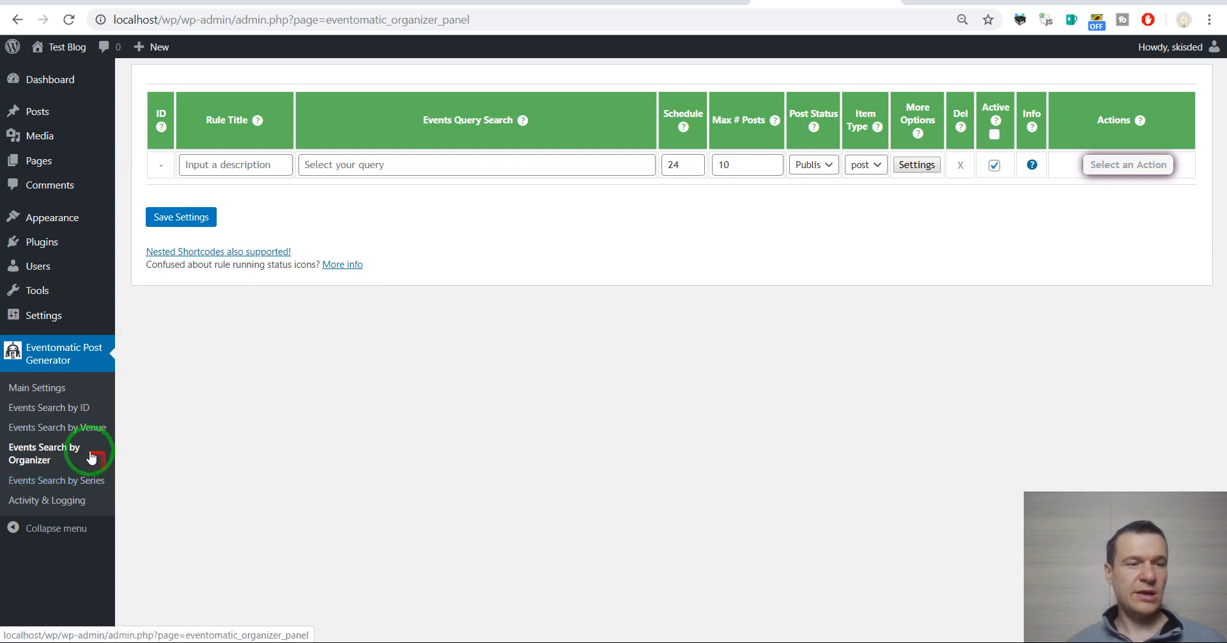
click(57, 479)
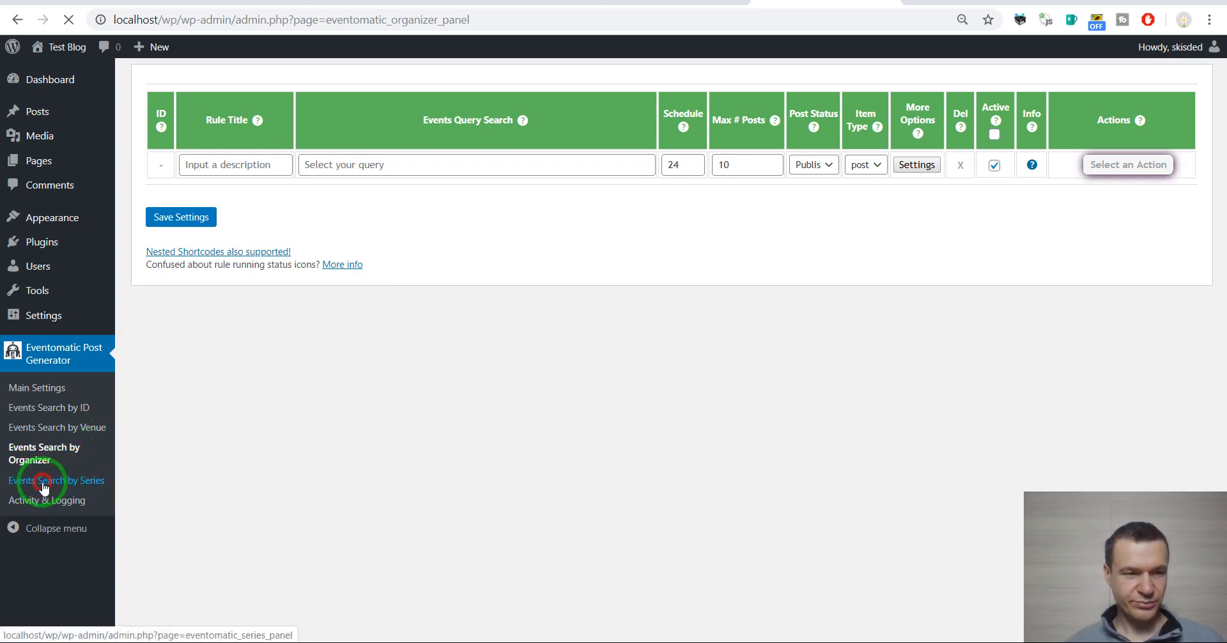
click(56, 479)
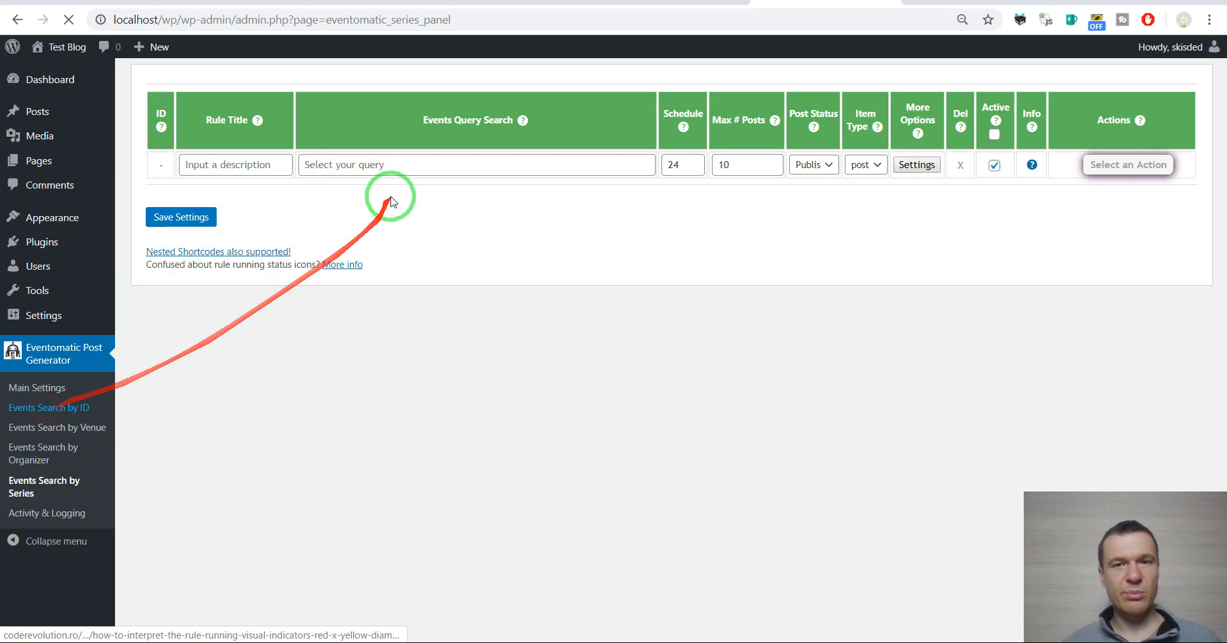
click(48, 408)
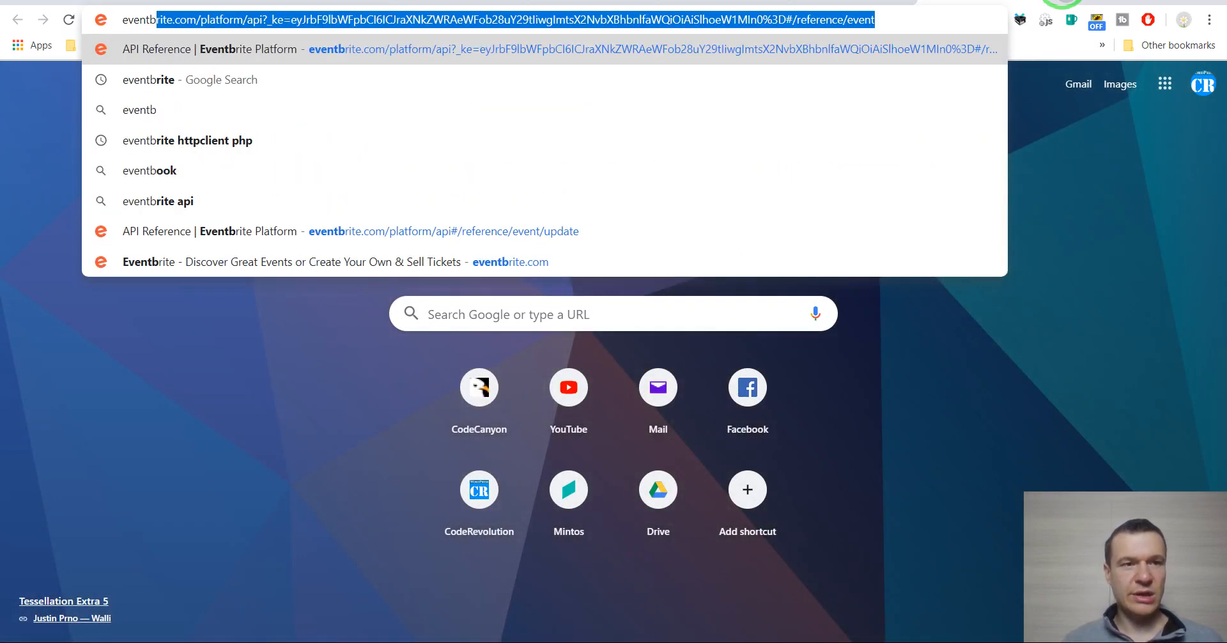
Step: Go to eventbrite.com, open the Criza de sens și depresia event and select its ID in the URL
text(eventbrite.com)
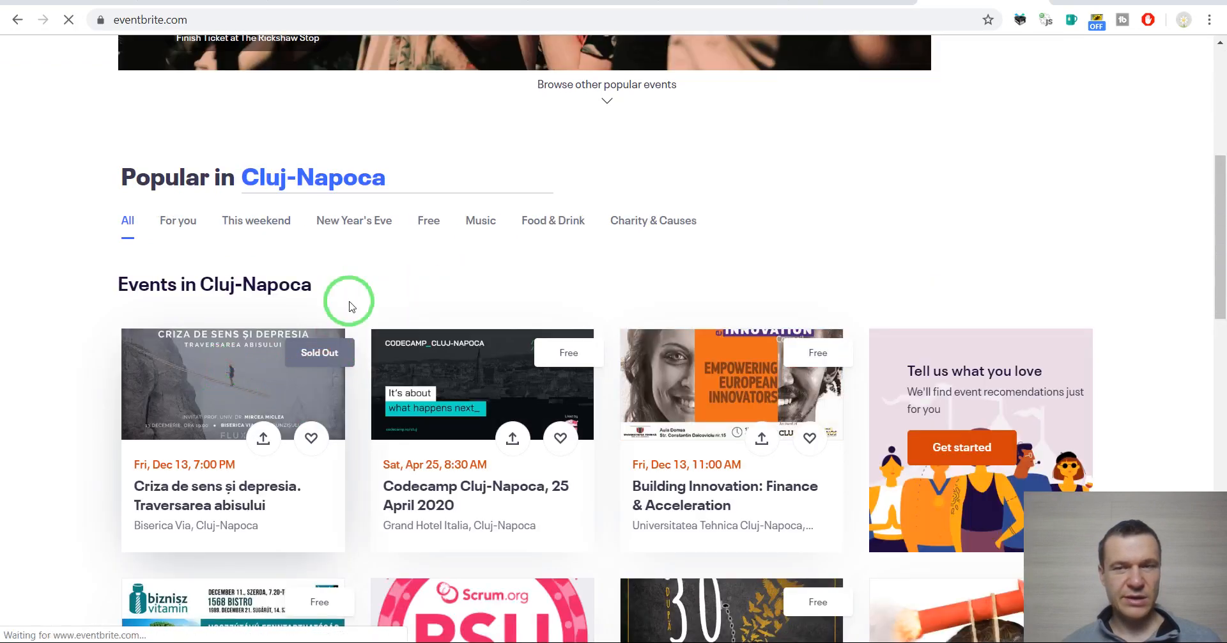
click(232, 383)
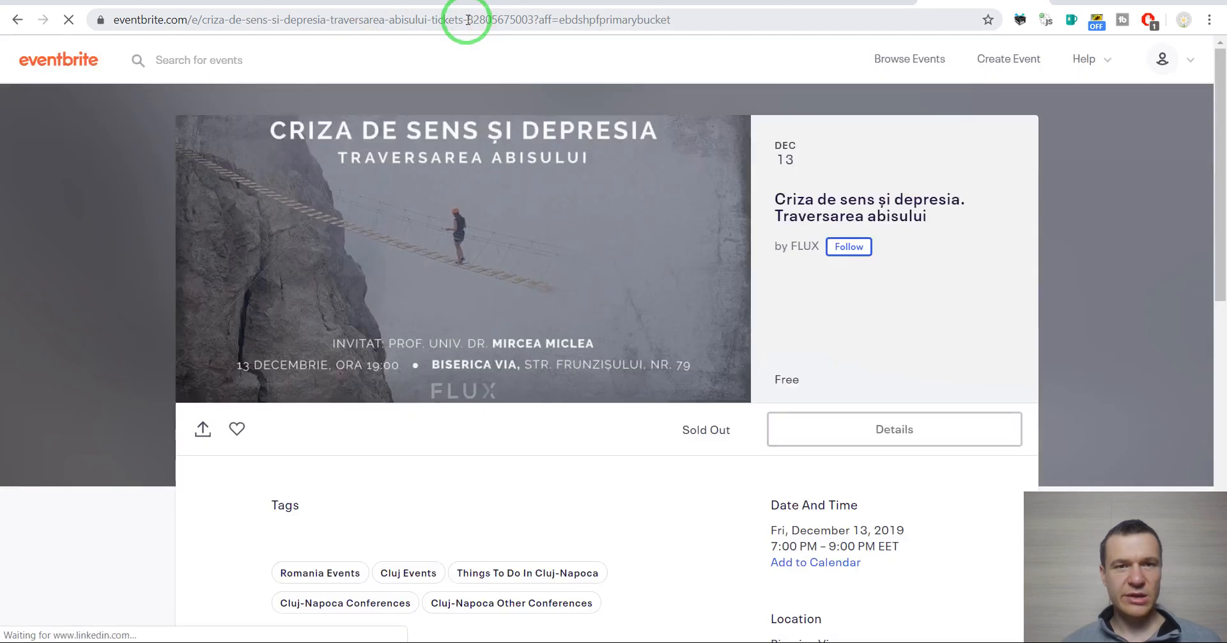
double_click(546, 19)
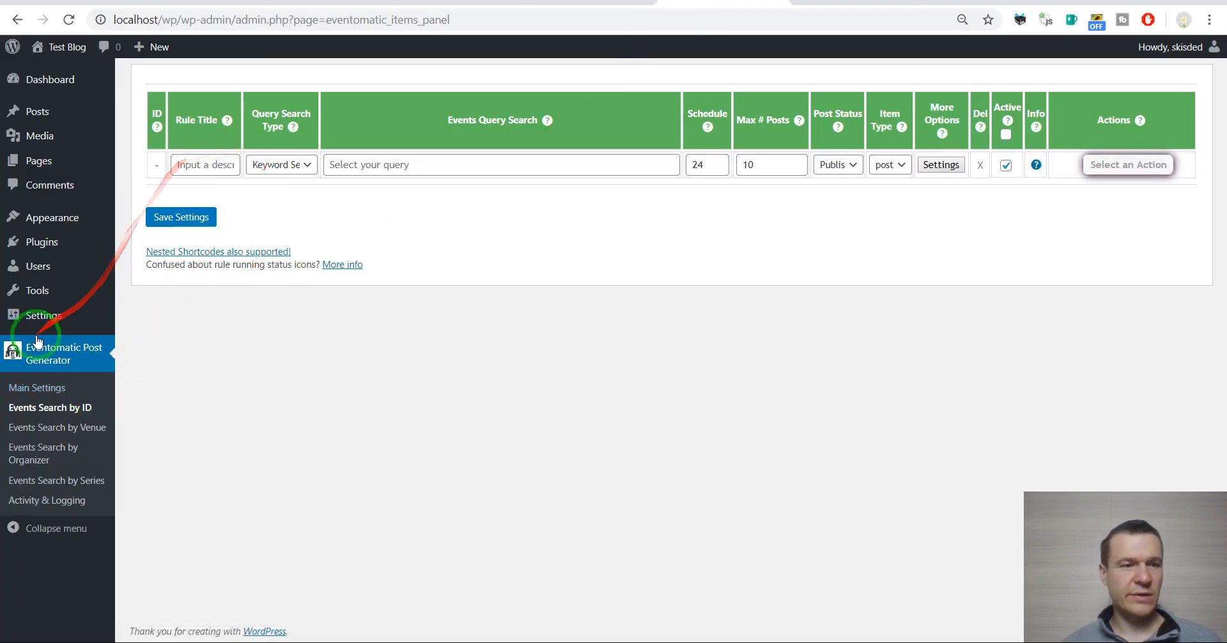
click(280, 165)
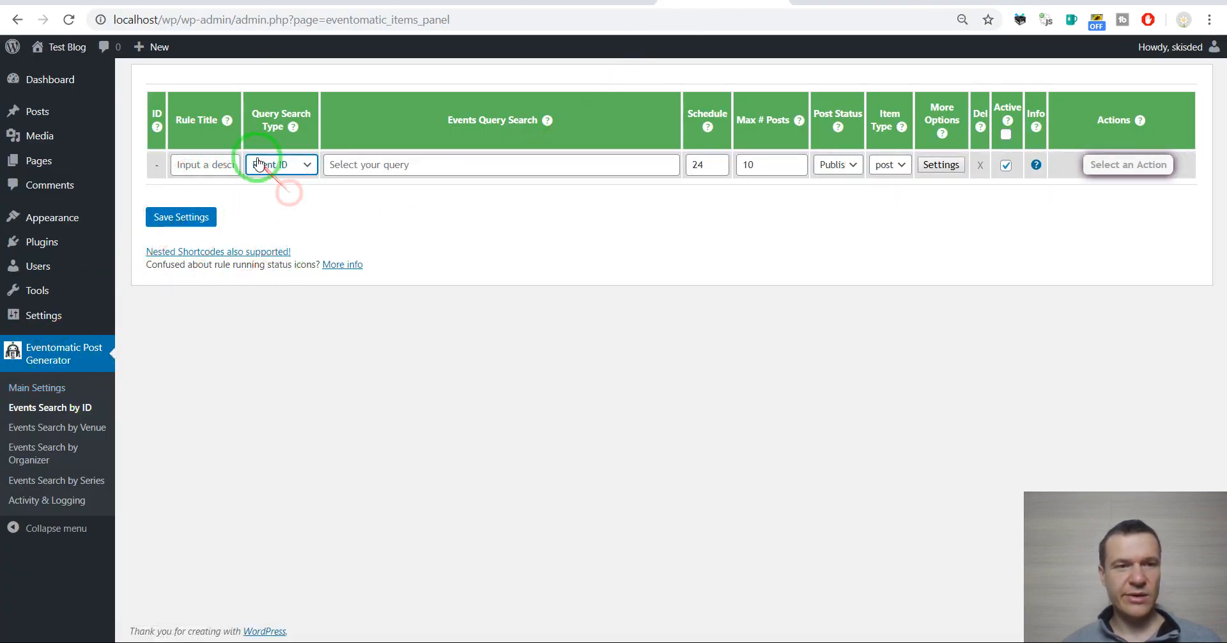
text(82805675003)
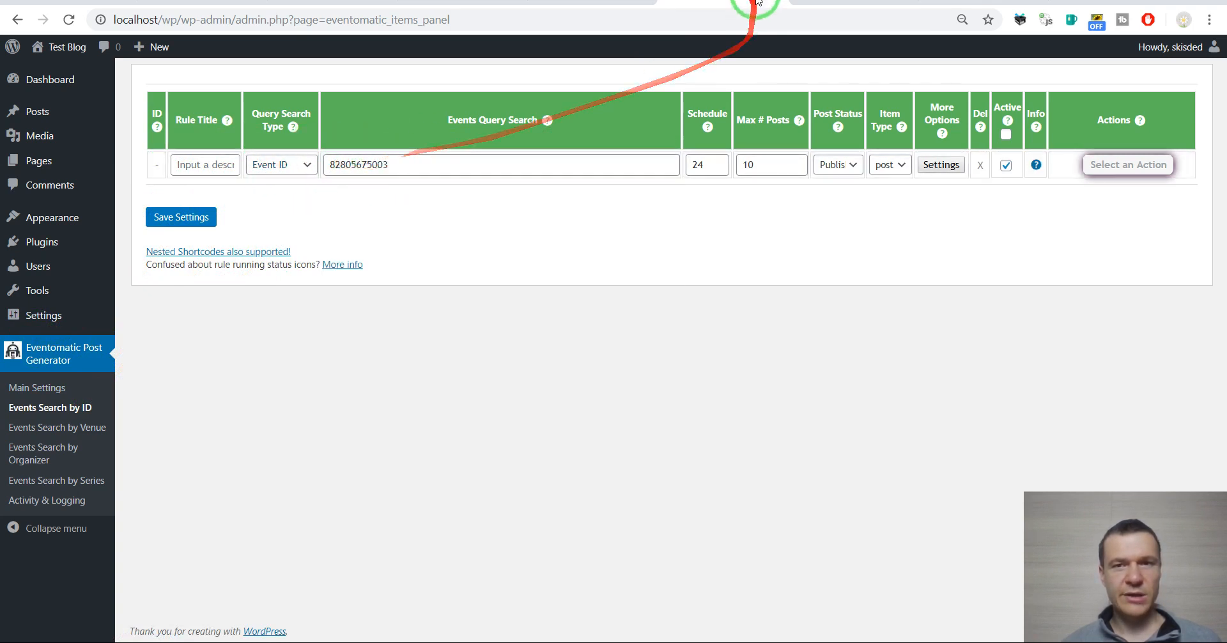
mouse_move(491, 165)
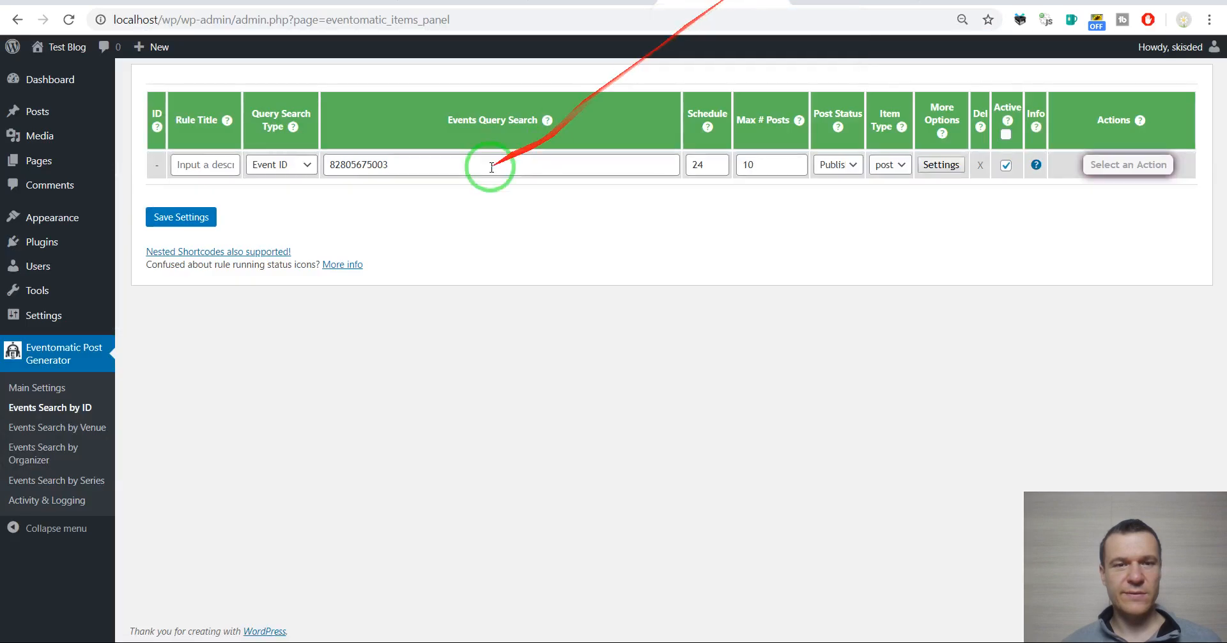
click(180, 218)
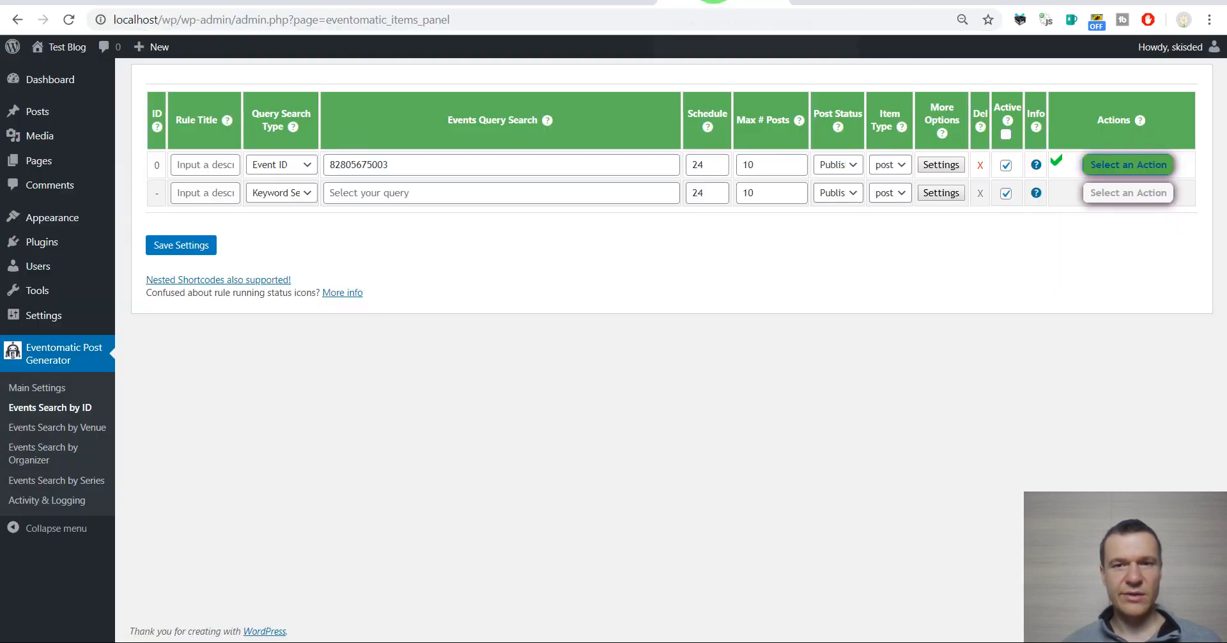
mouse_move(57, 47)
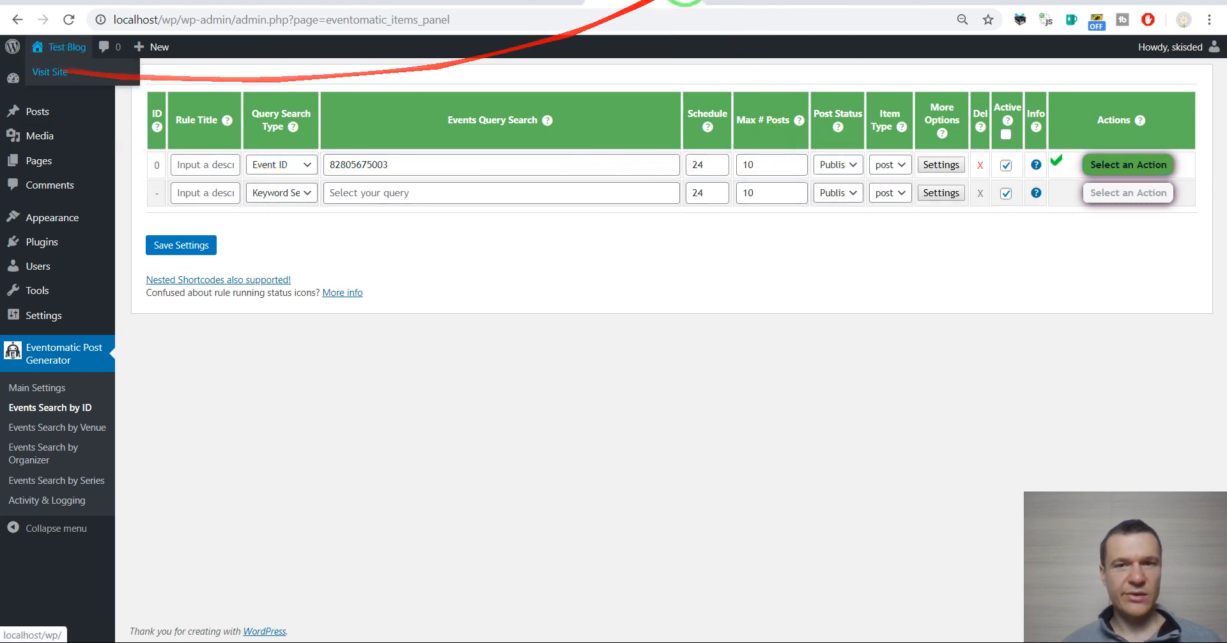
click(49, 71)
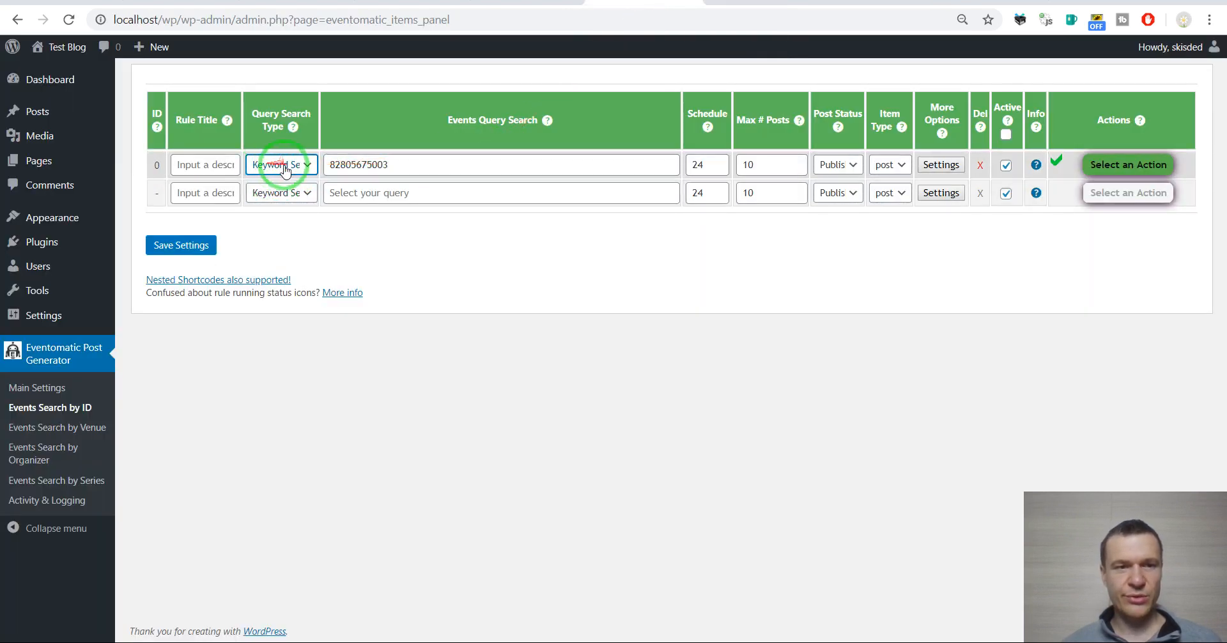
Step: Make rule 0 a Keyword Search for 'concert' with Max # Posts 1
click(500, 165)
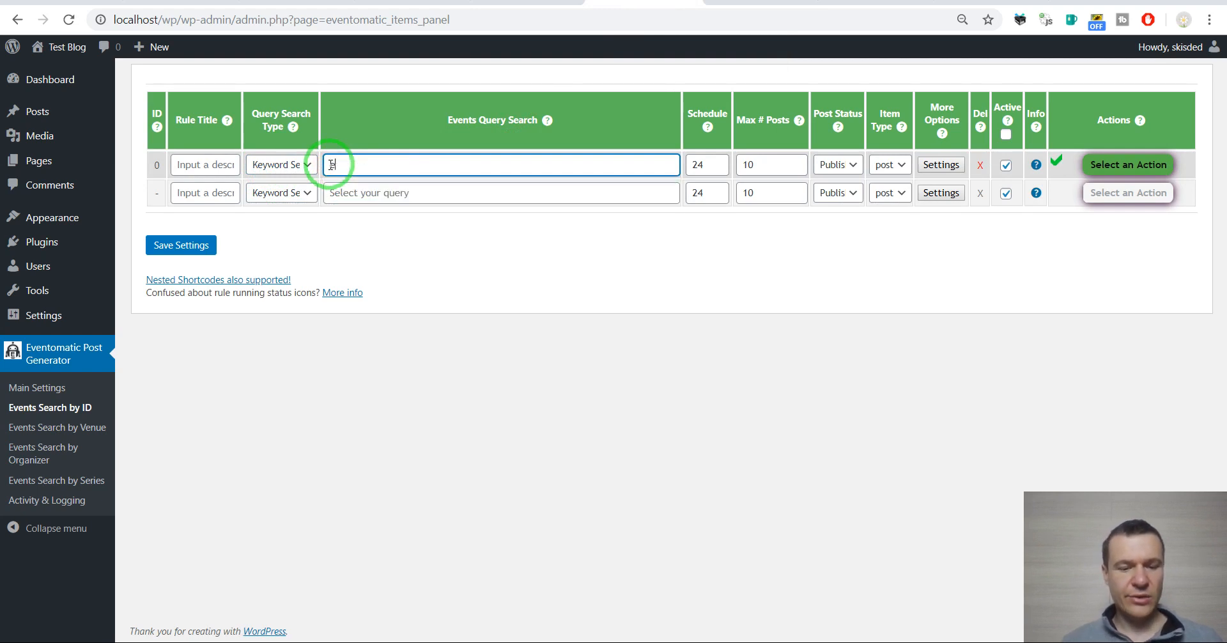
text(d)
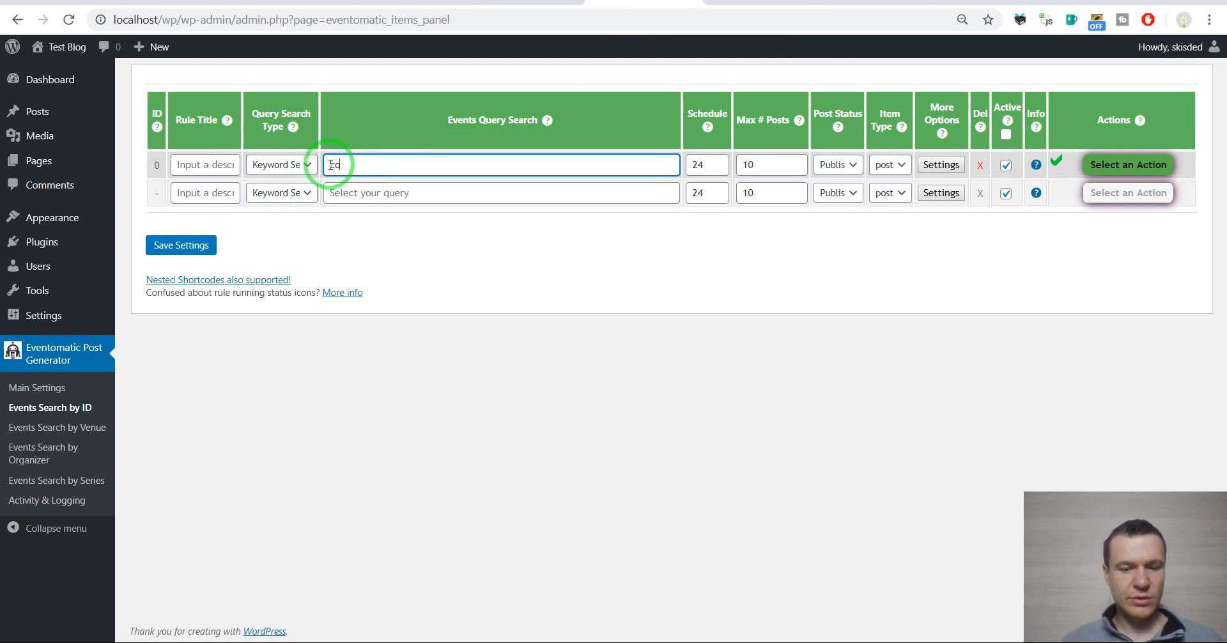
text(concert)
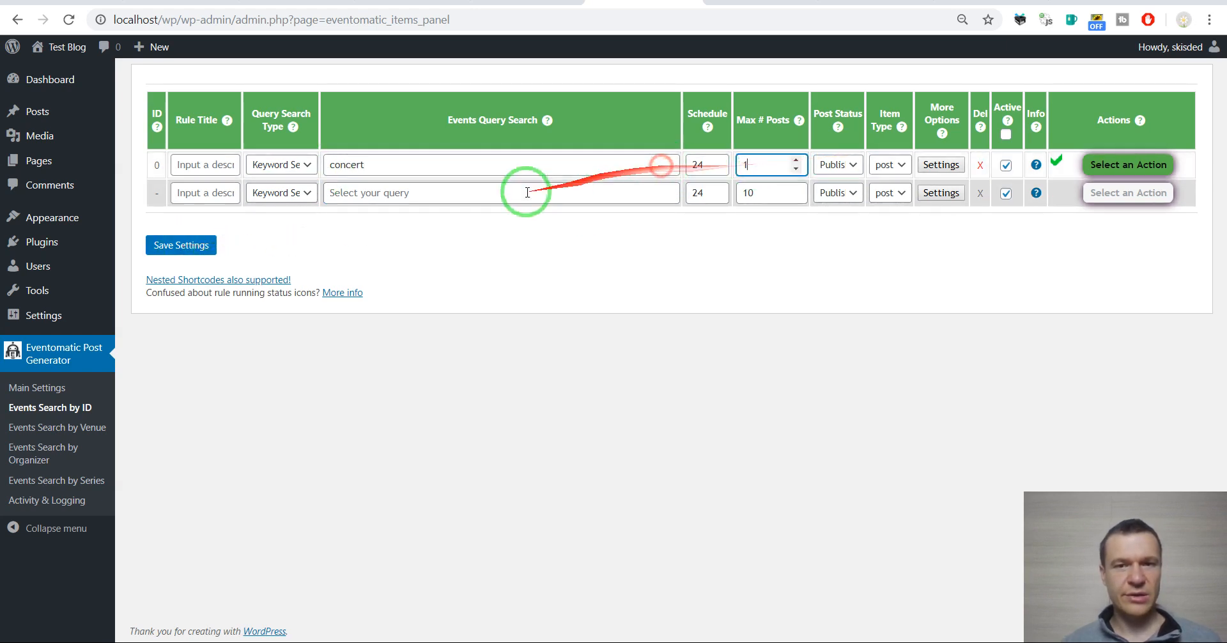
click(180, 245)
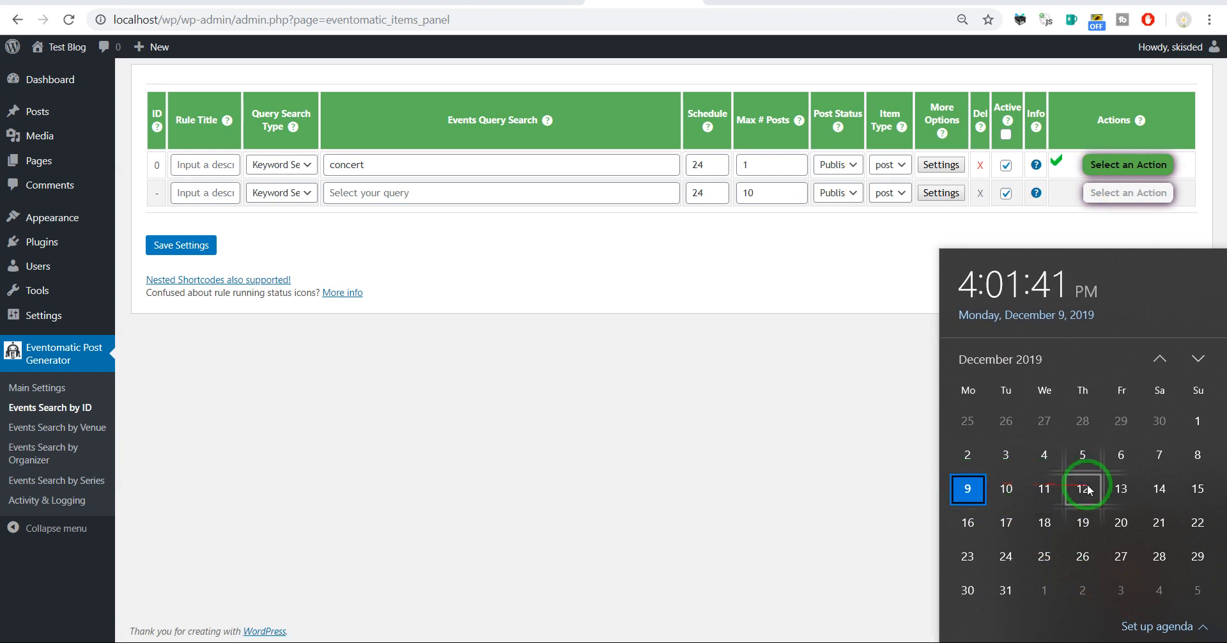
click(1127, 193)
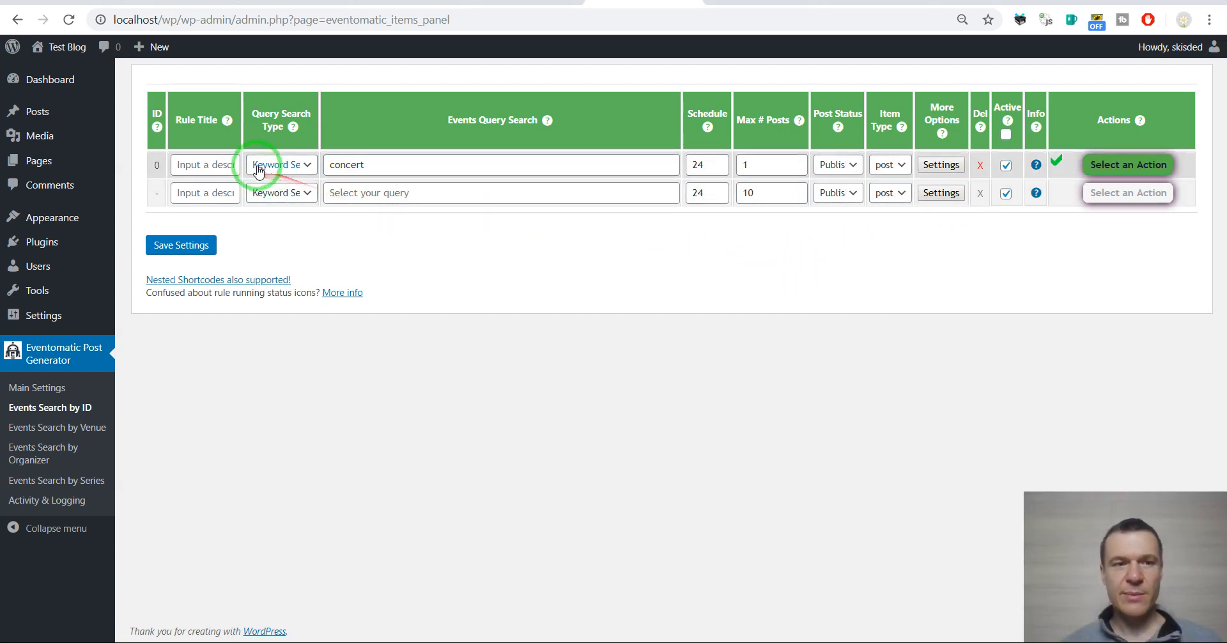
Step: View rule 0's search type options, then go to the Events Search by Organizer page
click(280, 165)
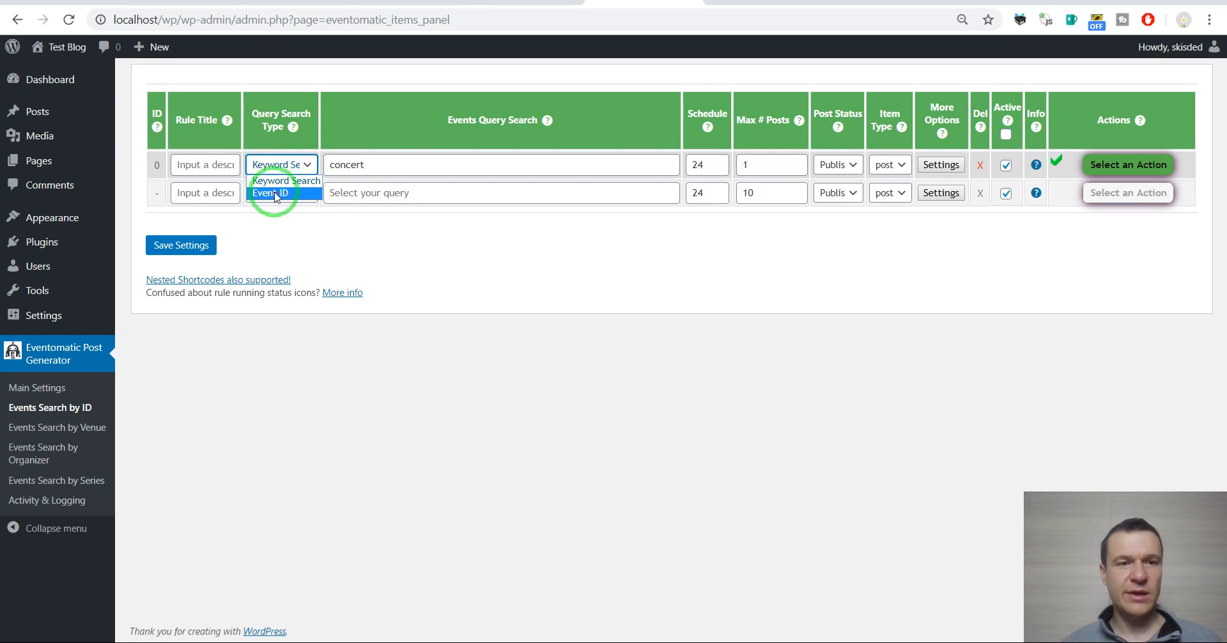
mouse_move(42, 427)
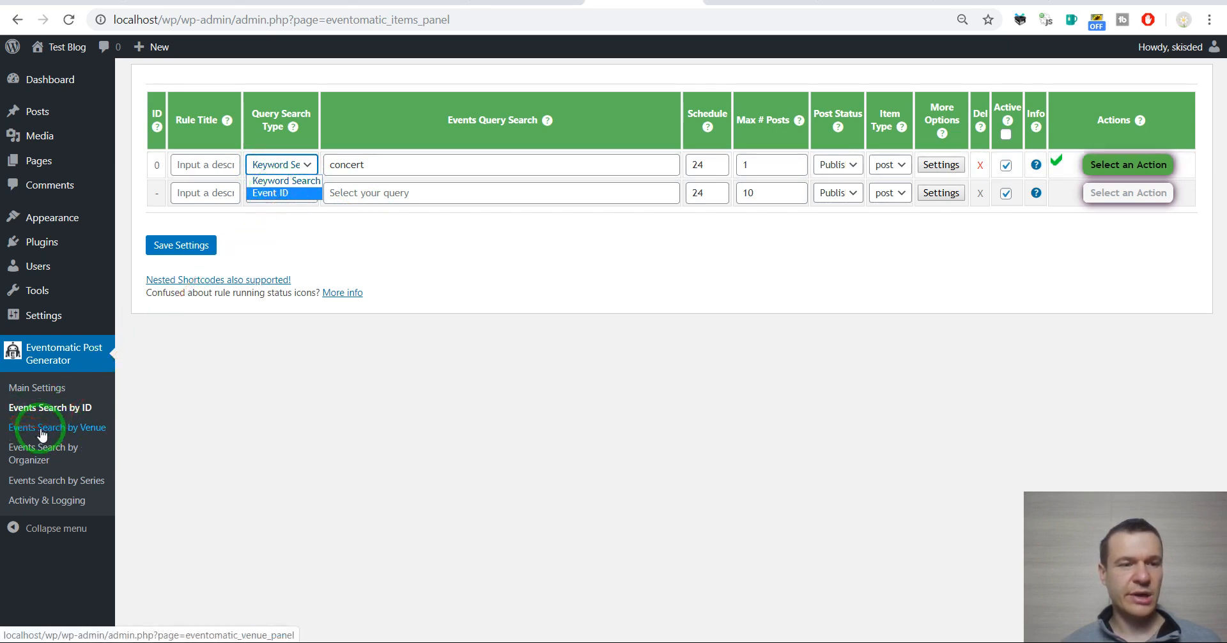
click(44, 454)
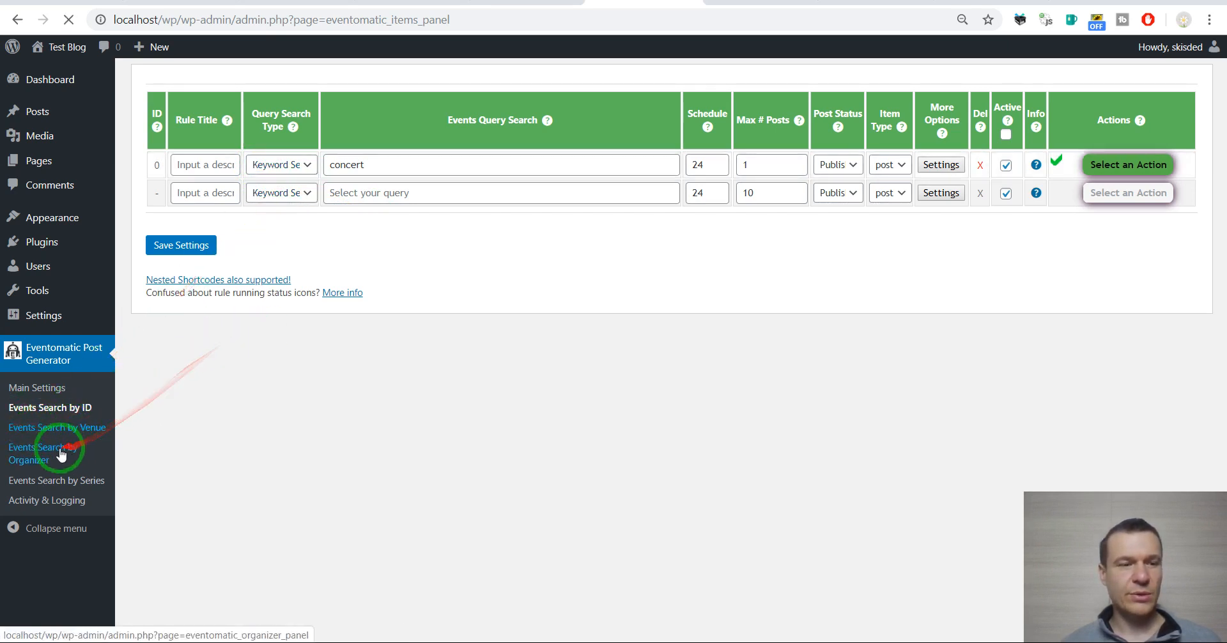